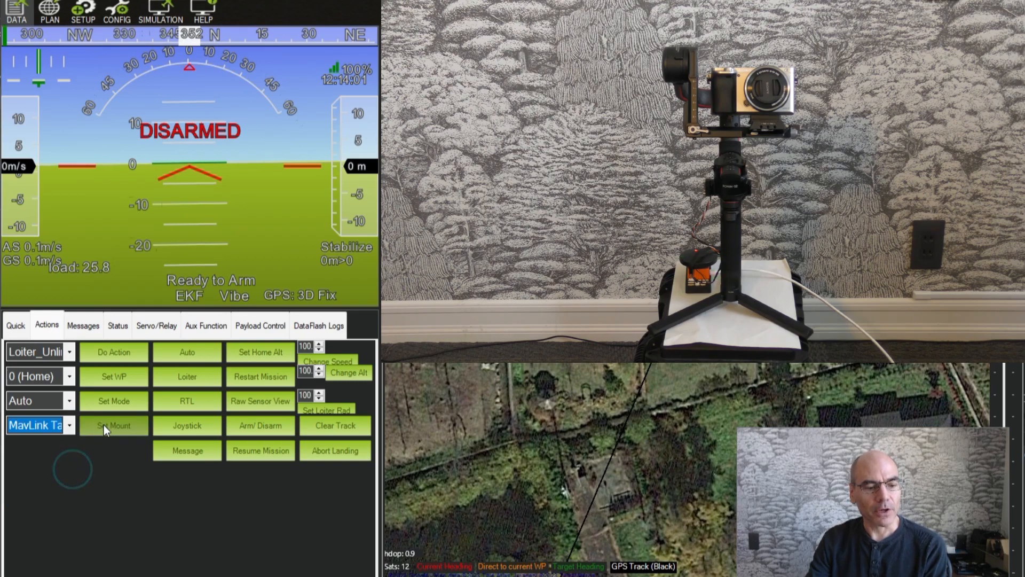
Apply MavLink Targeting as the mount mode via Set Mount on the Actions tab
click(260, 324)
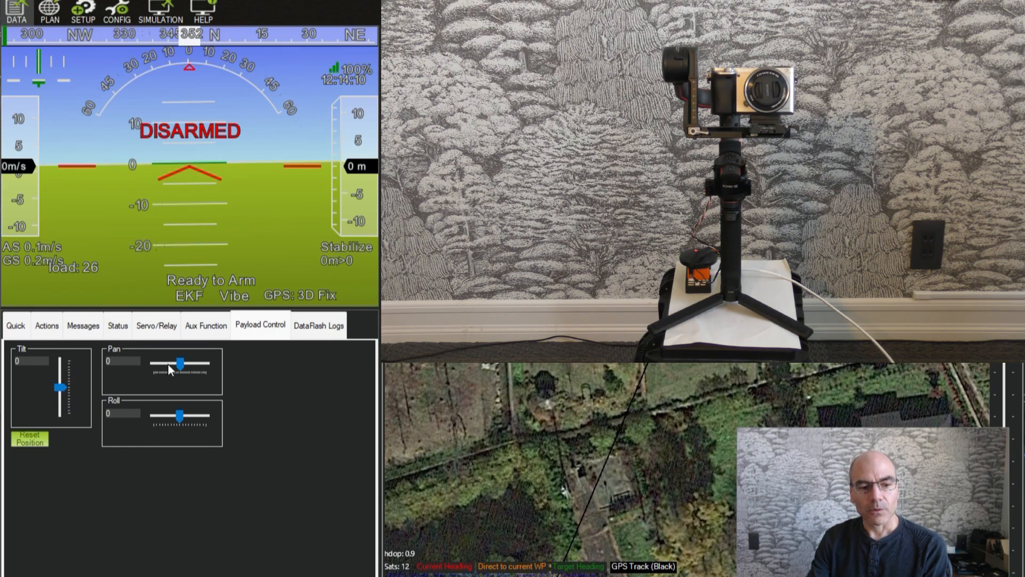
Move the Pan slider left and back to centre, then the Roll slider left and back to level
drag(180, 363, 157, 363)
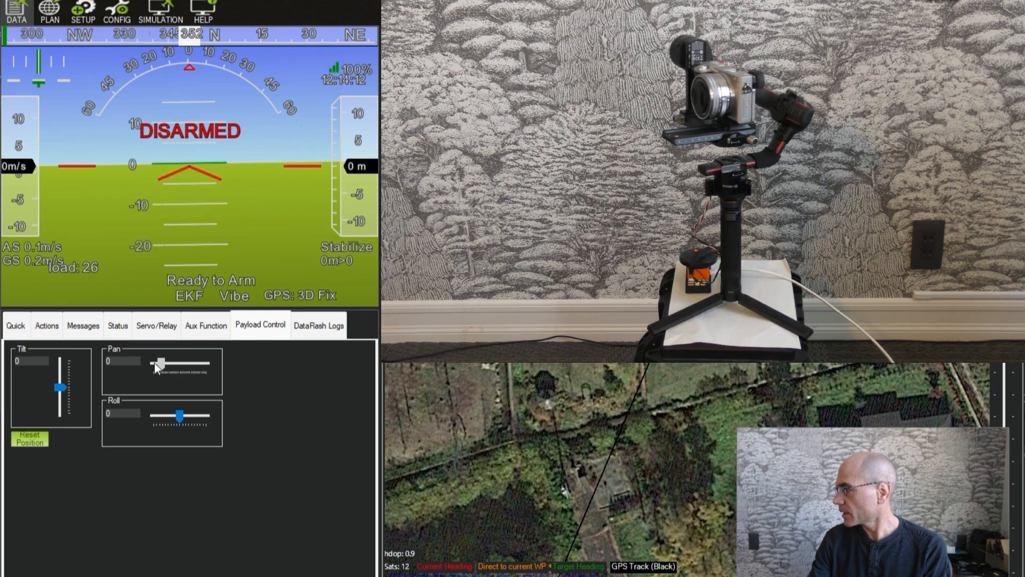
drag(159, 363, 171, 363)
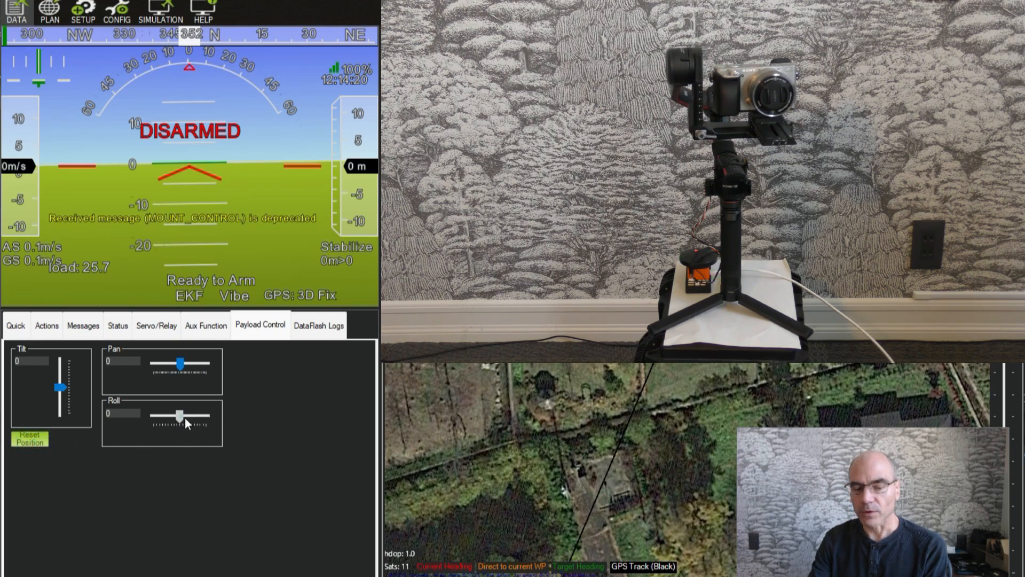
drag(180, 414, 151, 414)
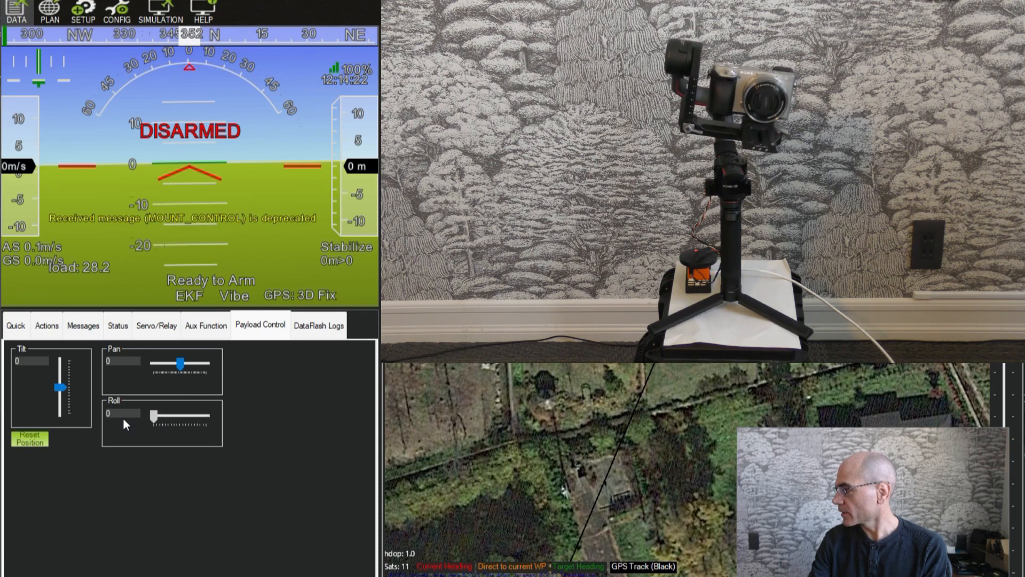
drag(149, 413, 172, 413)
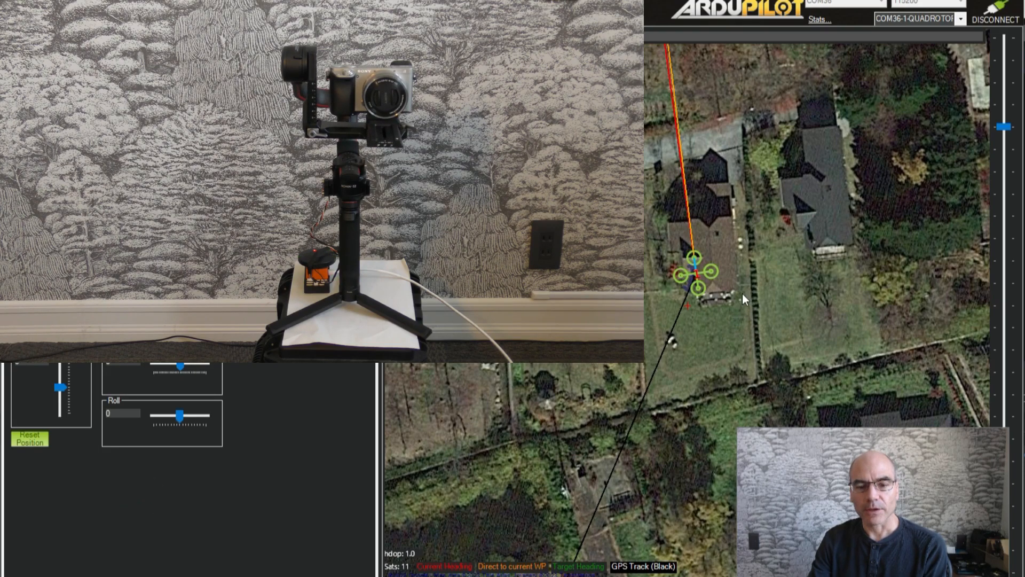
Use Point Camera Here on the satellite map spot right beside the vehicle
right_click(742, 299)
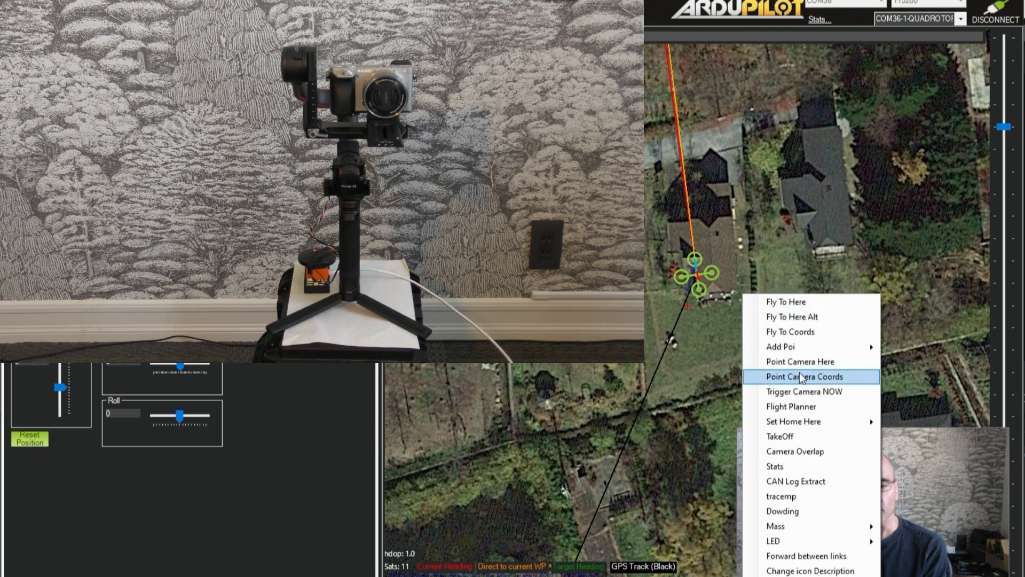
mouse_move(799, 361)
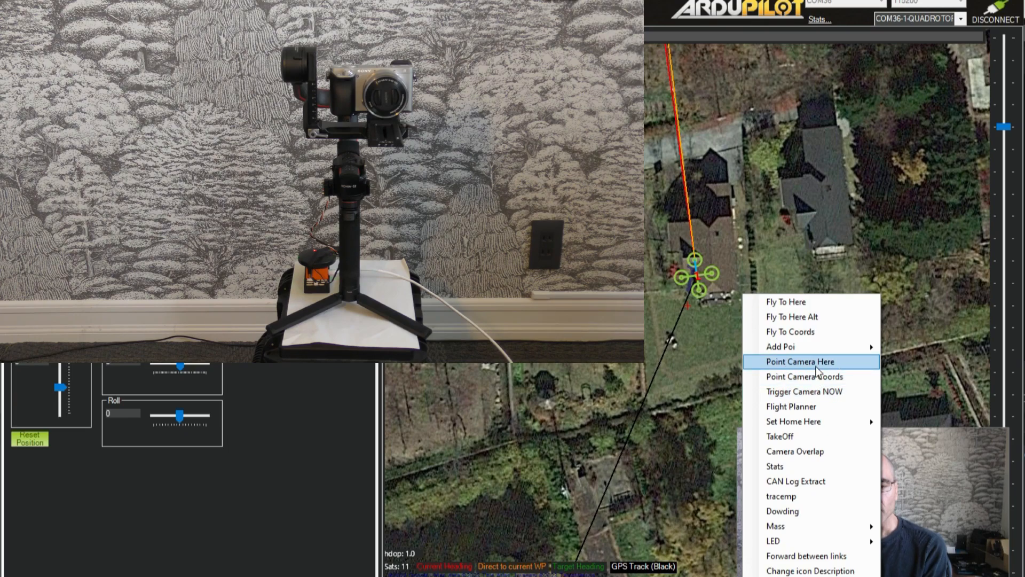
click(799, 361)
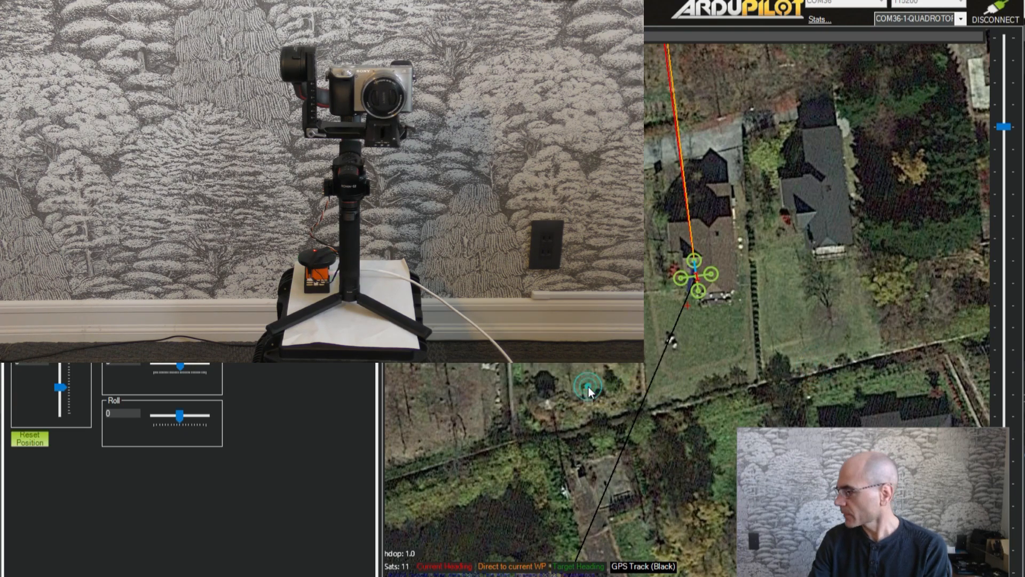